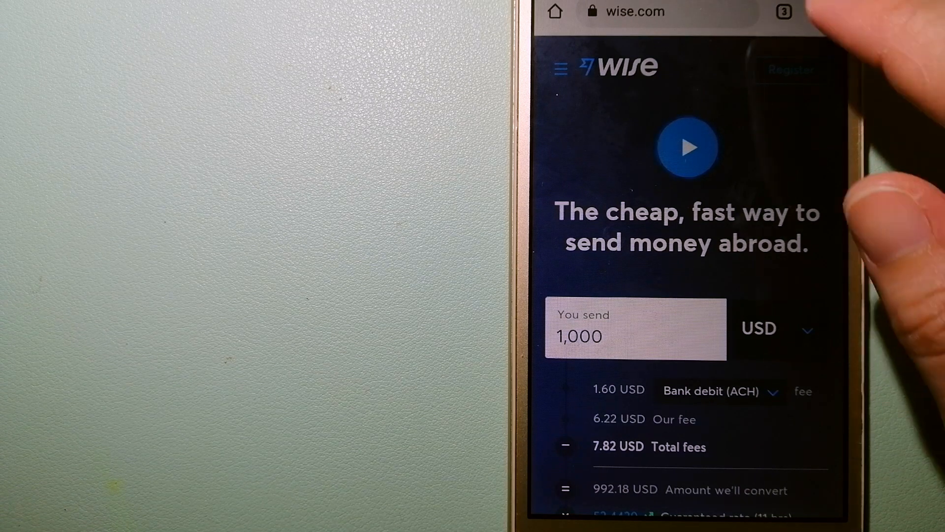
Step: Show the tab switcher listing the open Wise, CurrencyFair and XE pages
click(784, 11)
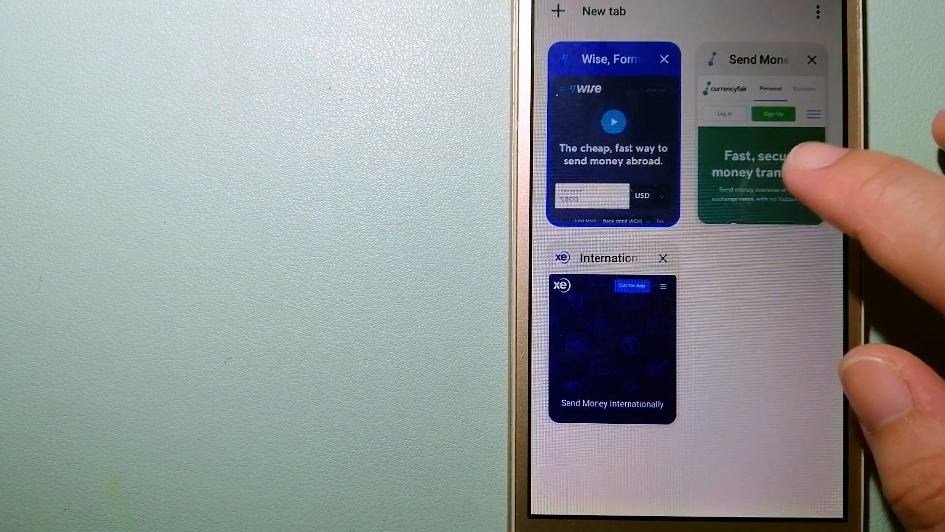